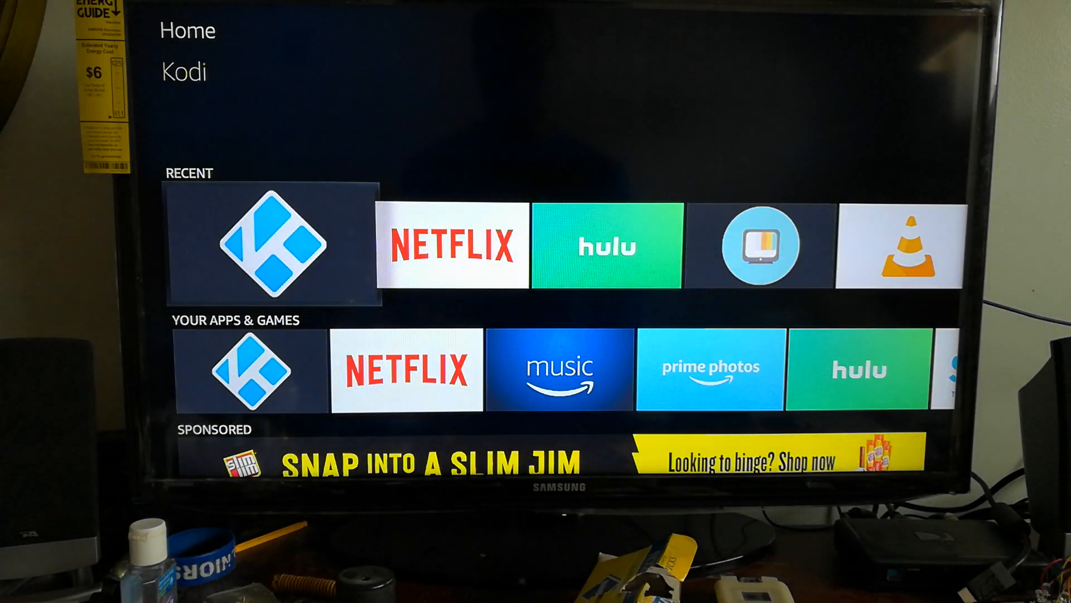
Launch Kodi from the Recent row so its main menu appears.
click(274, 247)
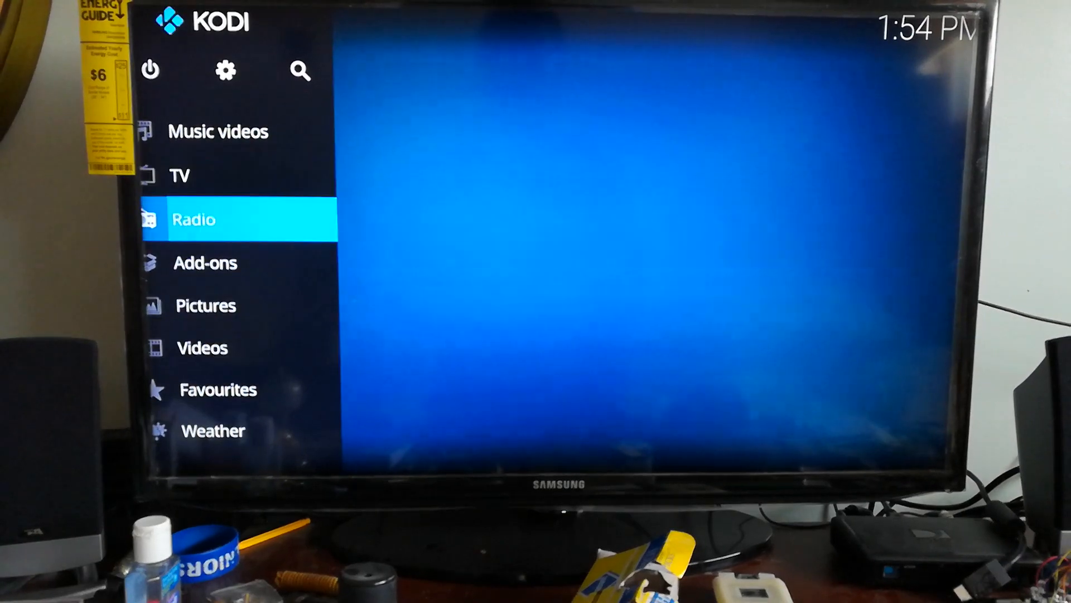
Exit Kodi back to Fire TV and bring up the Settings screen.
click(205, 262)
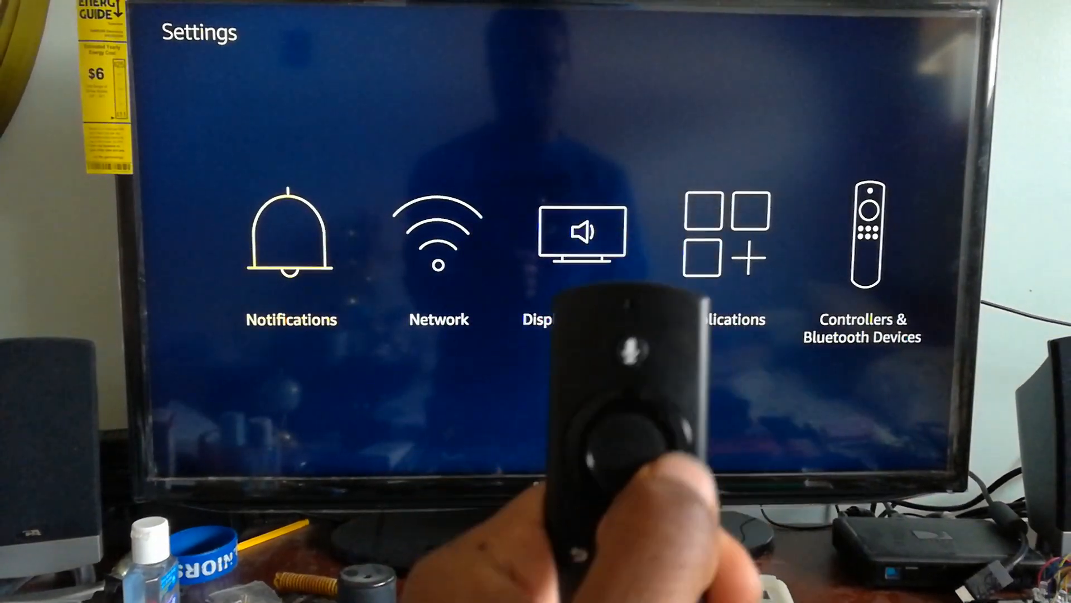
Navigate Settings to Applications and into Manage Installed Applications.
scroll(right, 3)
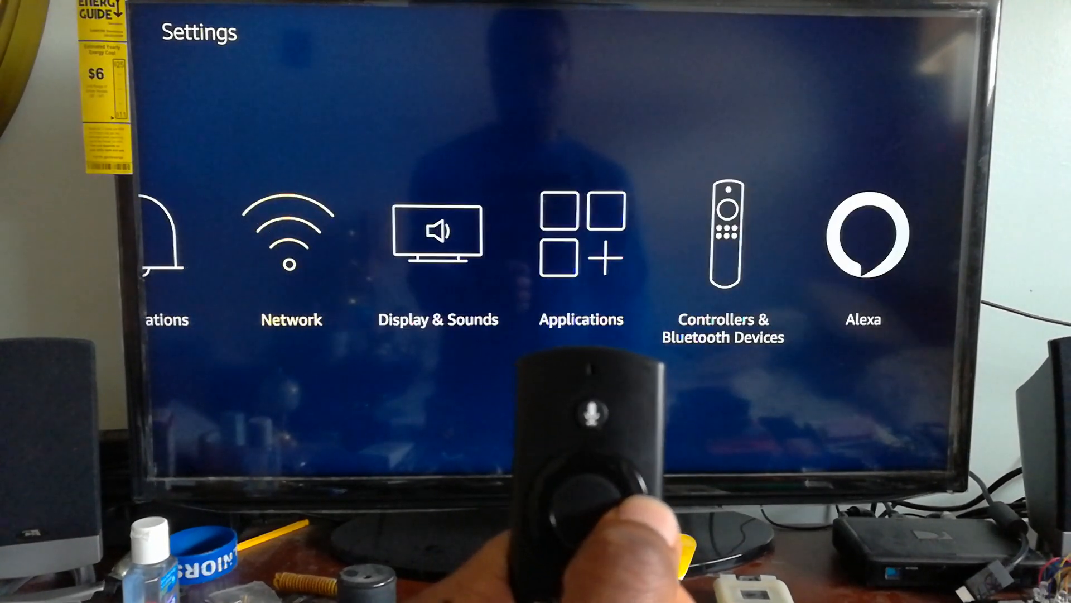
scroll(right, 3)
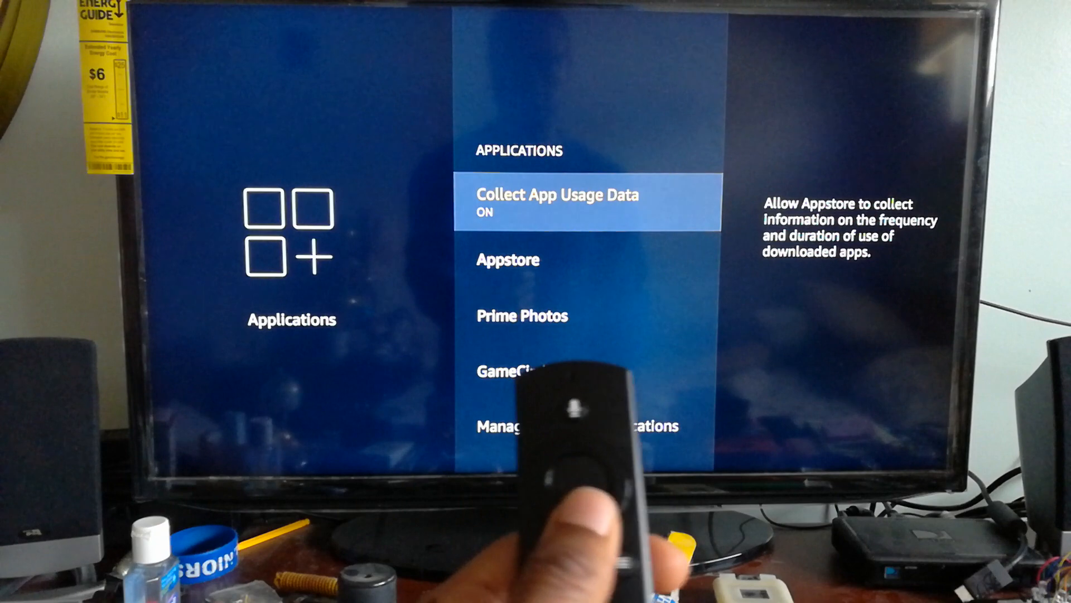
scroll(down, 3)
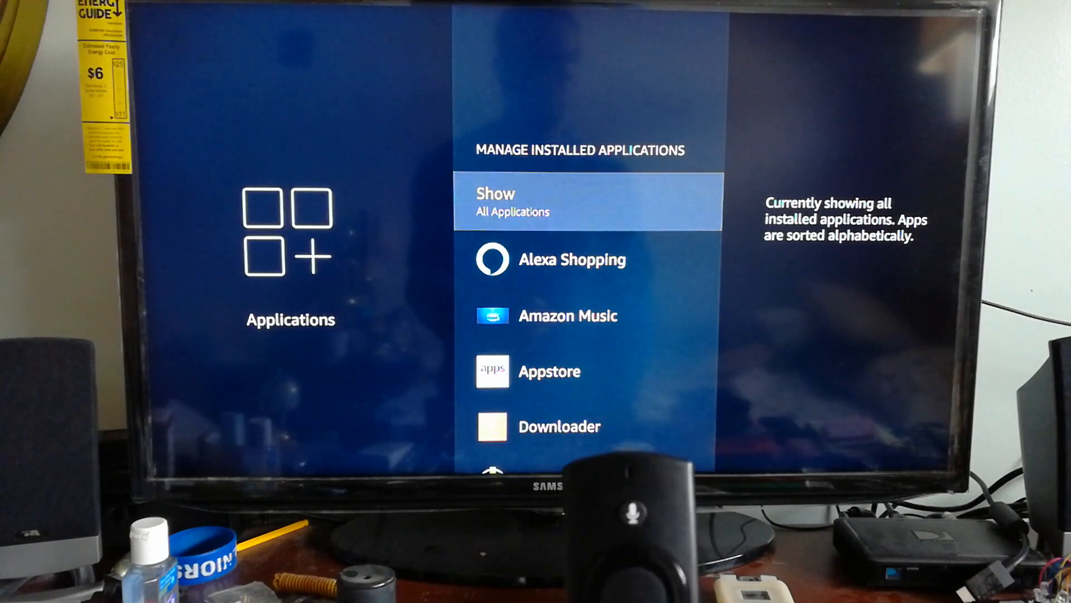
Scroll the installed applications list down to Kodi and select it.
scroll(down, 3)
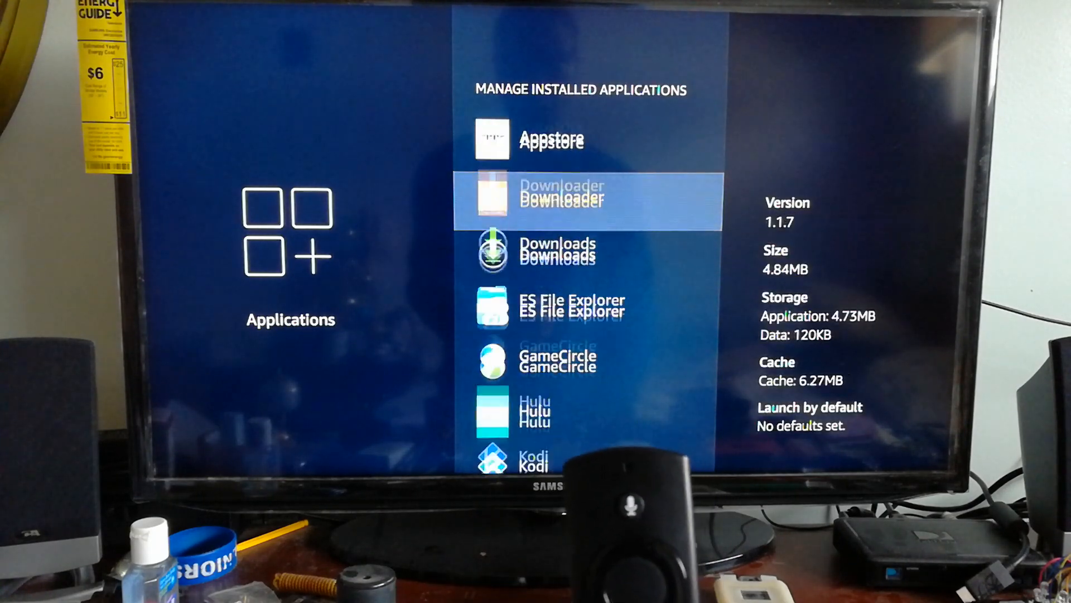
scroll(down, 3)
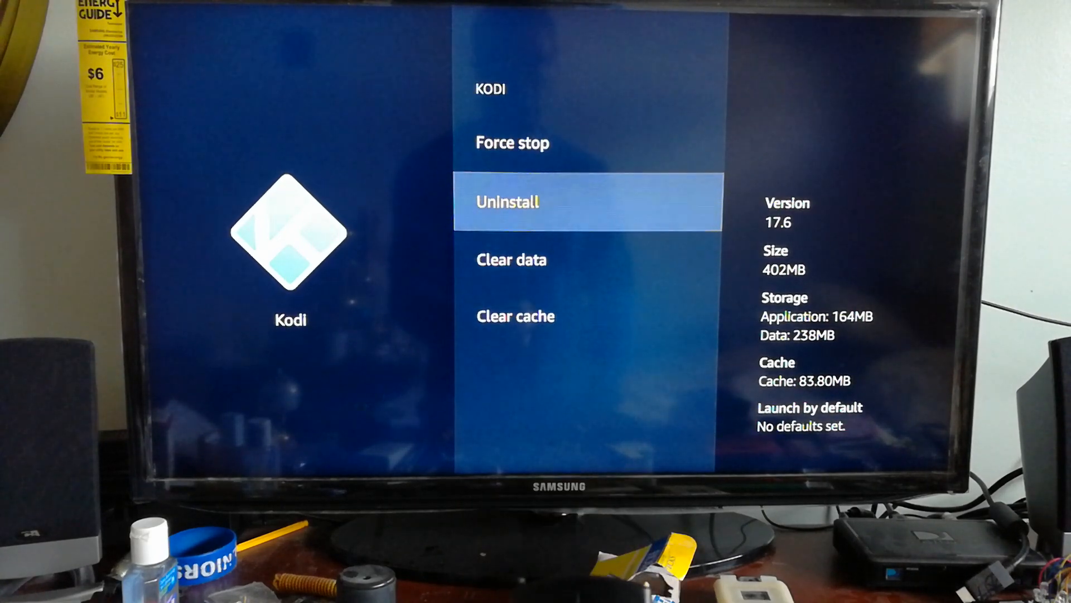
Force stop Kodi, then clear its app data and confirm so data shows 0.00B.
click(511, 260)
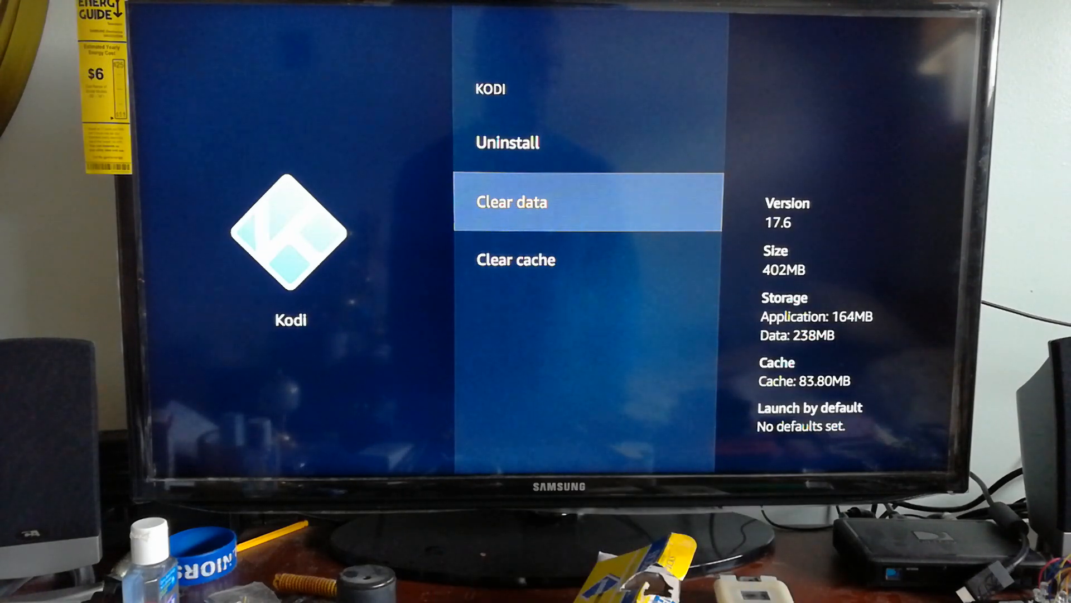
click(511, 202)
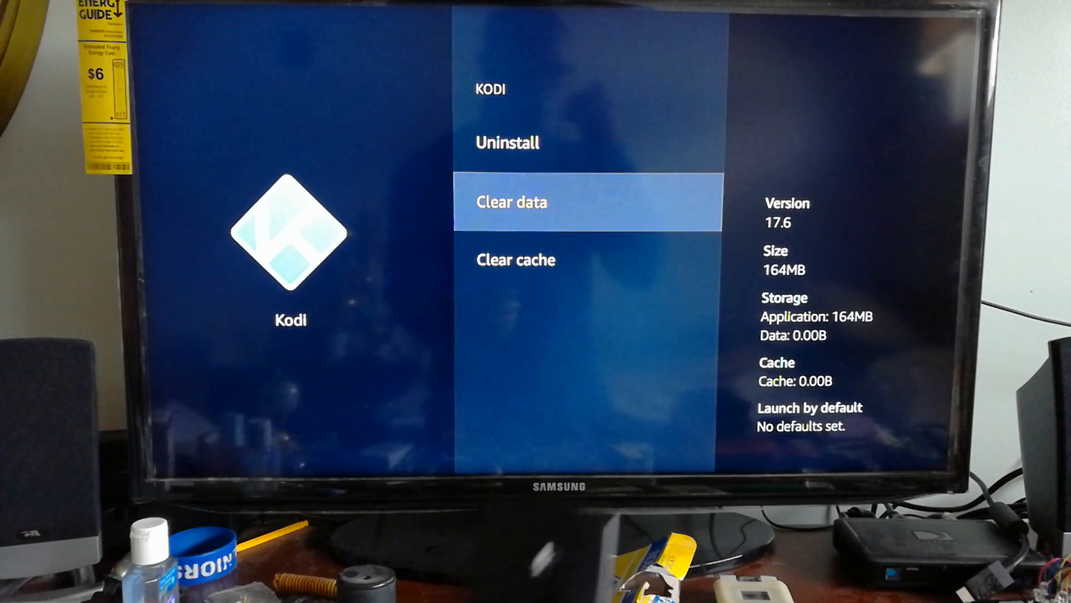
click(512, 202)
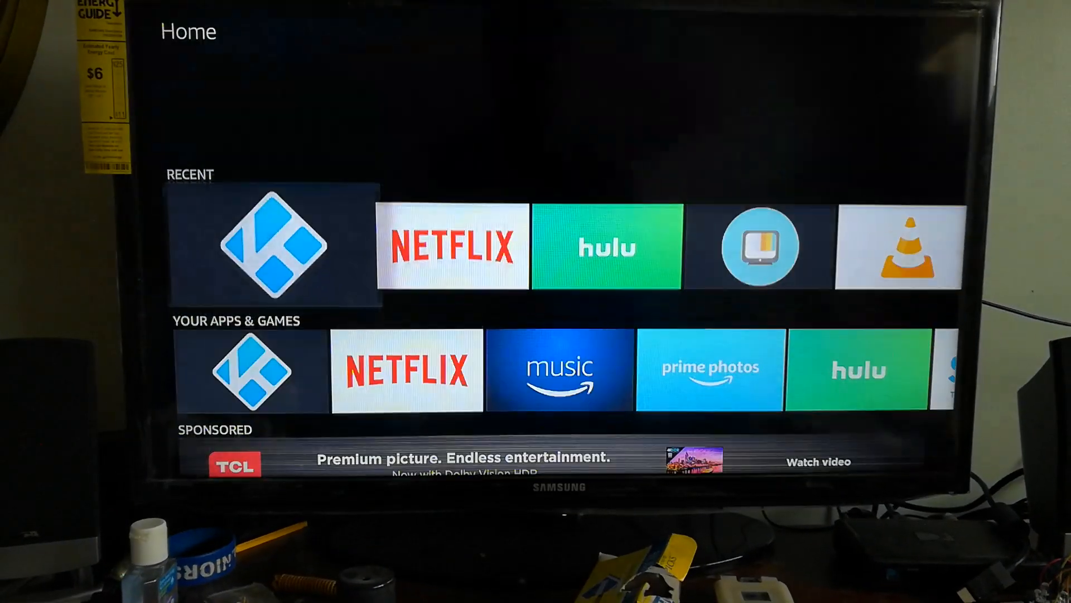
Relaunch the reset Kodi and verify My add-ons is empty.
click(272, 245)
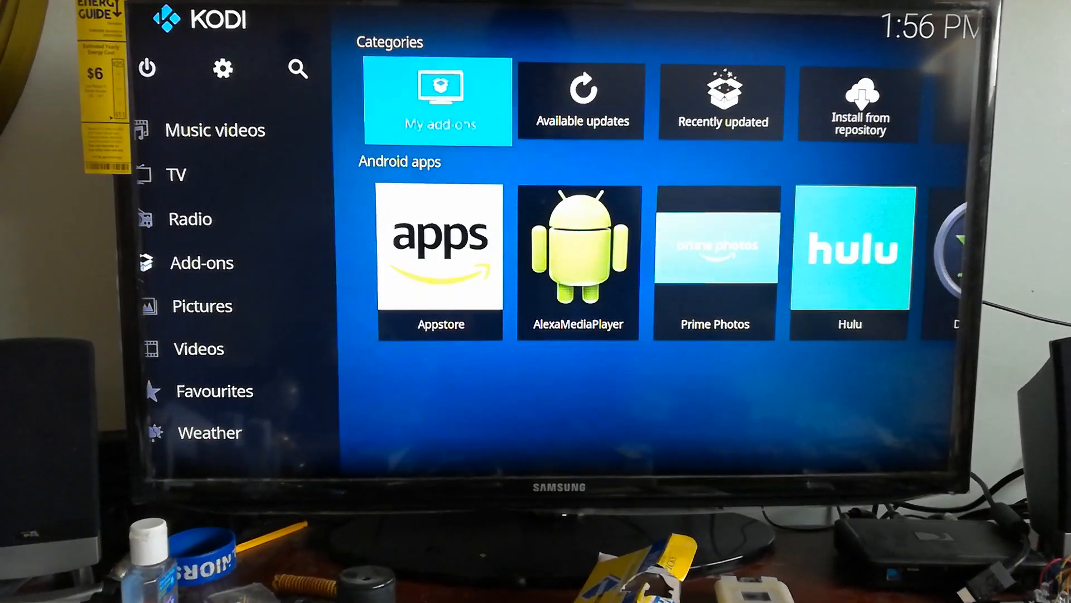
click(436, 102)
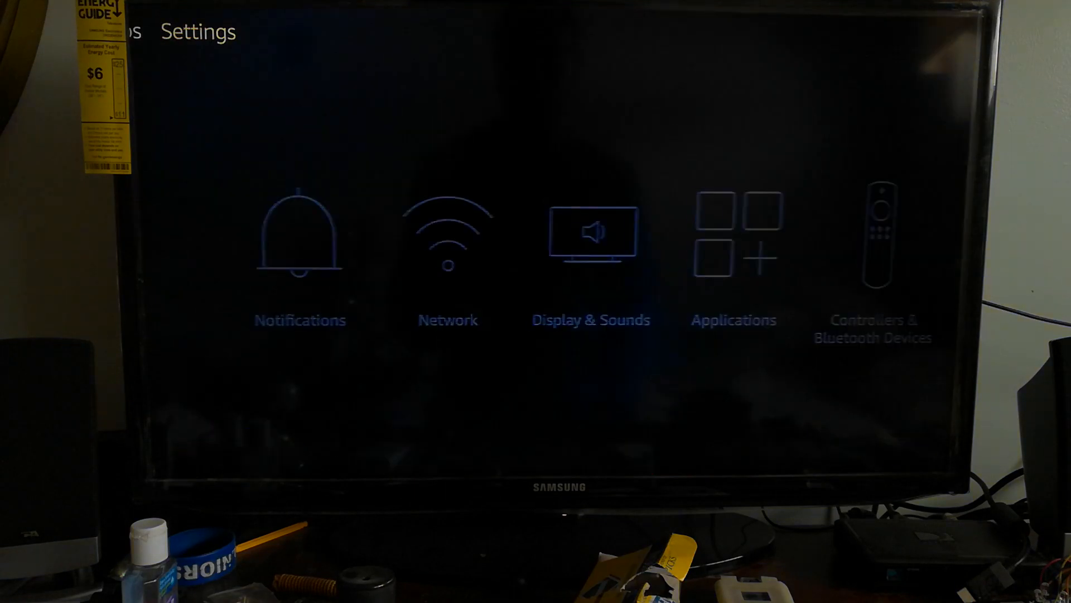
Move to Applications in Settings and open that section.
scroll(right, 3)
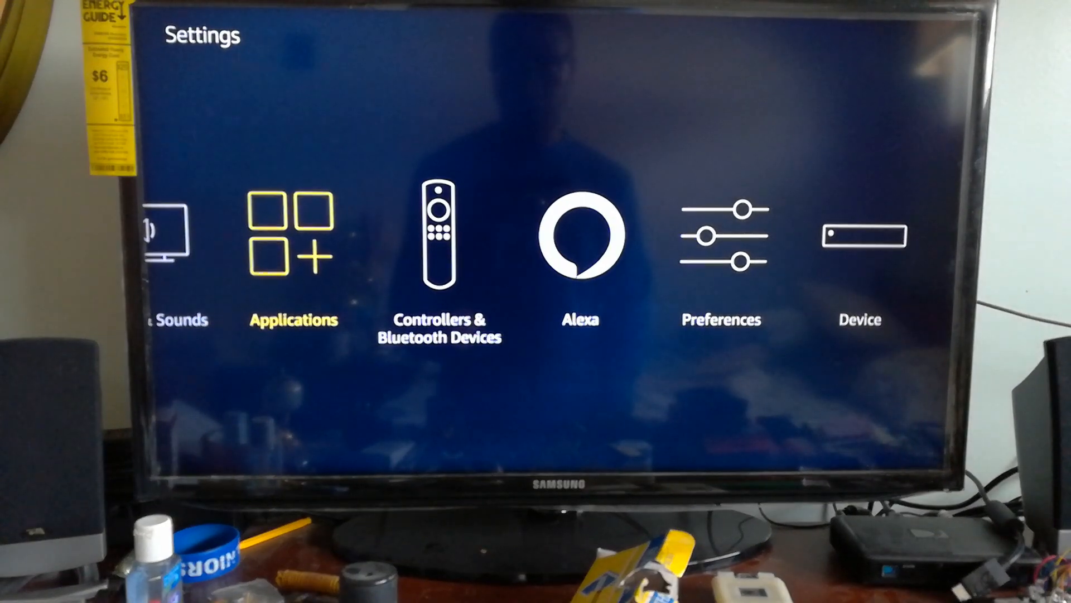
click(293, 239)
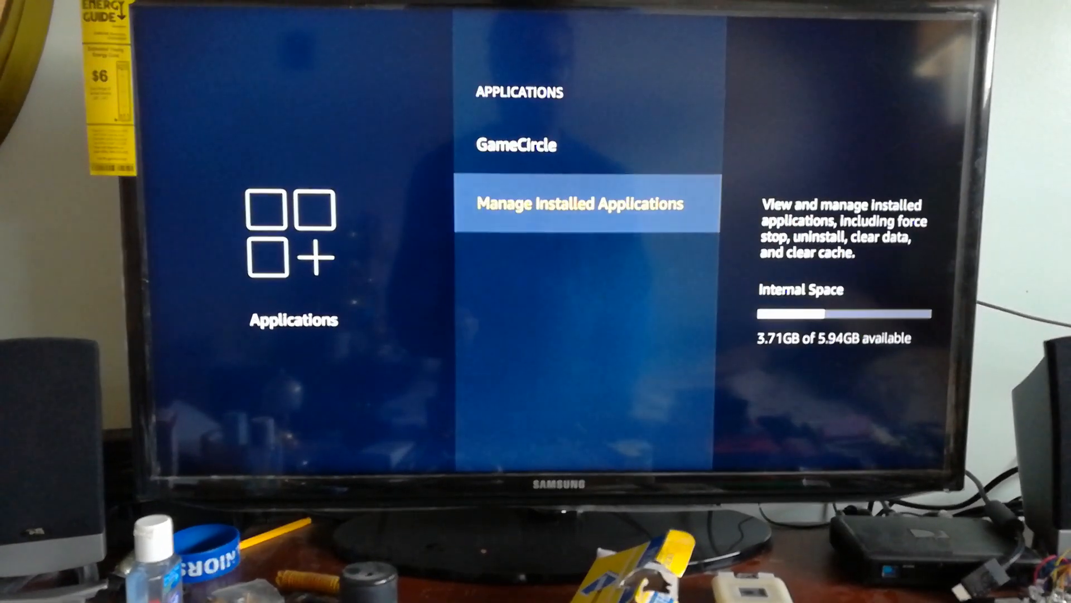